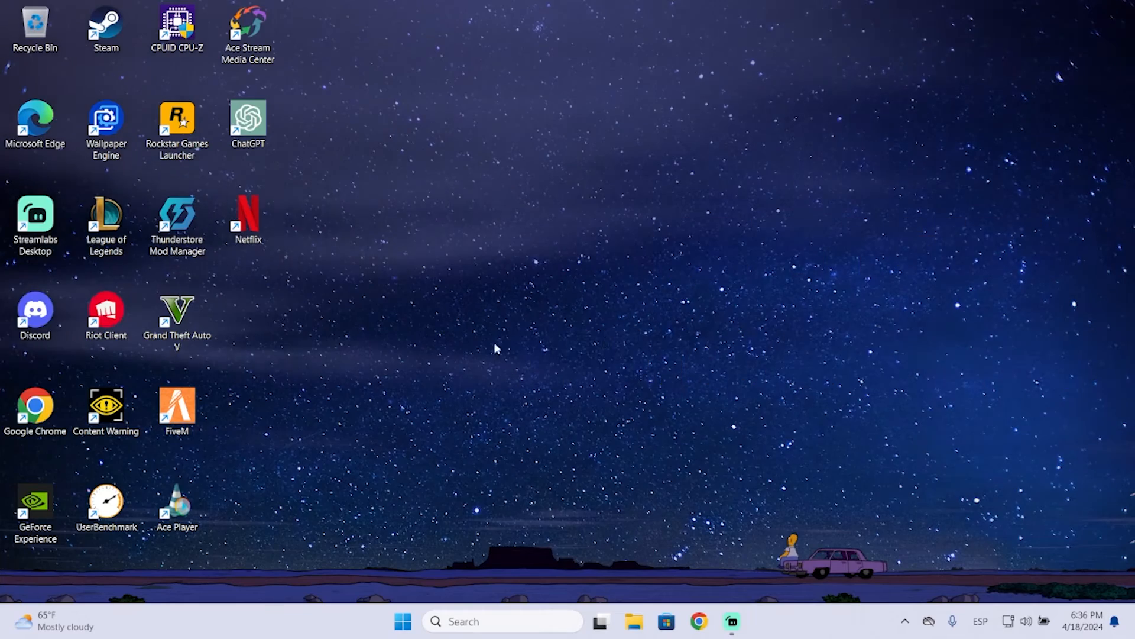
pyautogui.moveTo(694, 471)
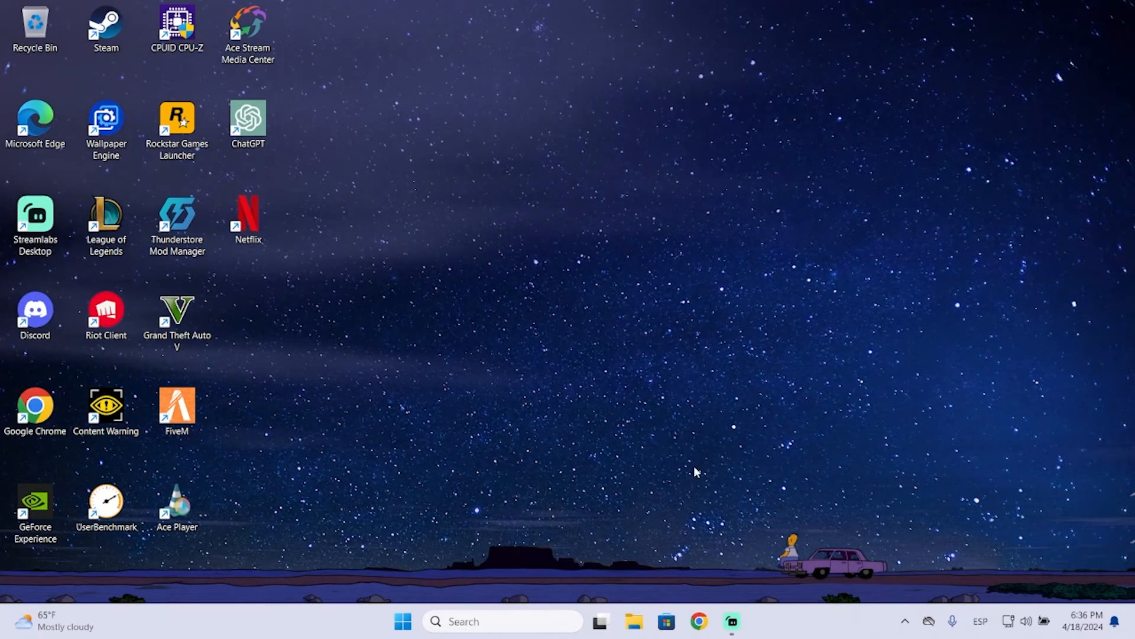
pyautogui.moveTo(746, 561)
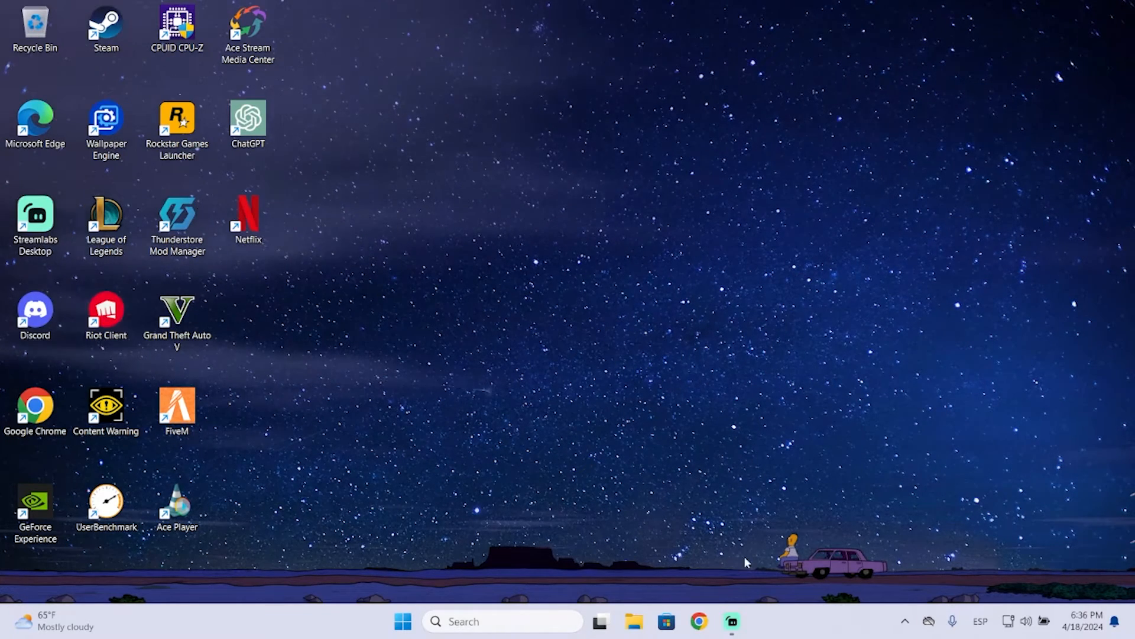
pyautogui.moveTo(686, 526)
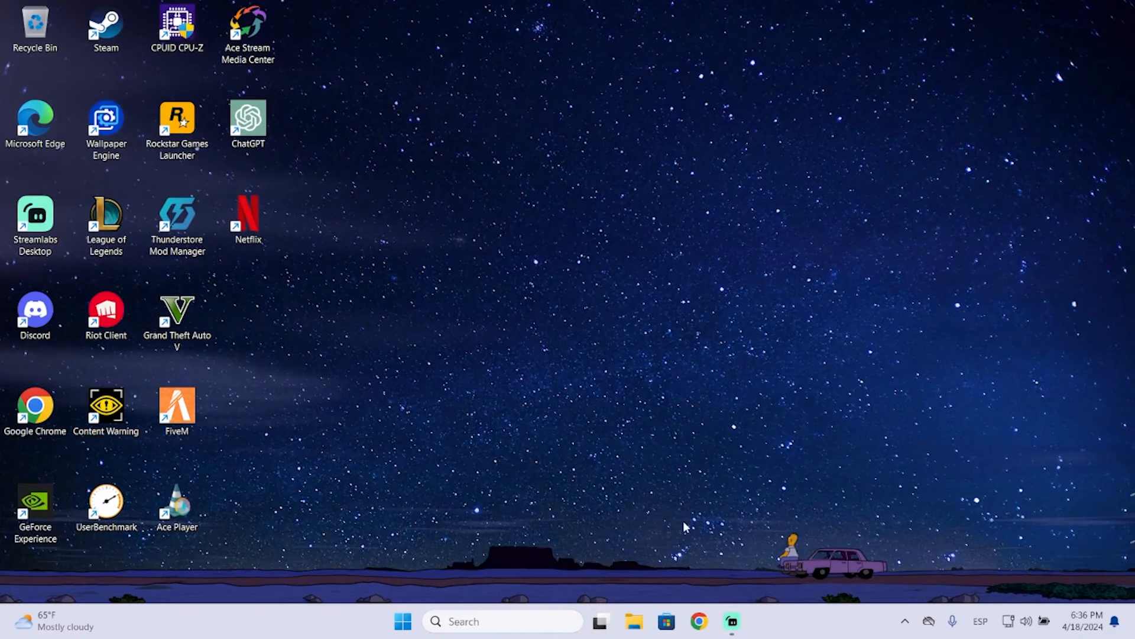
pyautogui.moveTo(698, 621)
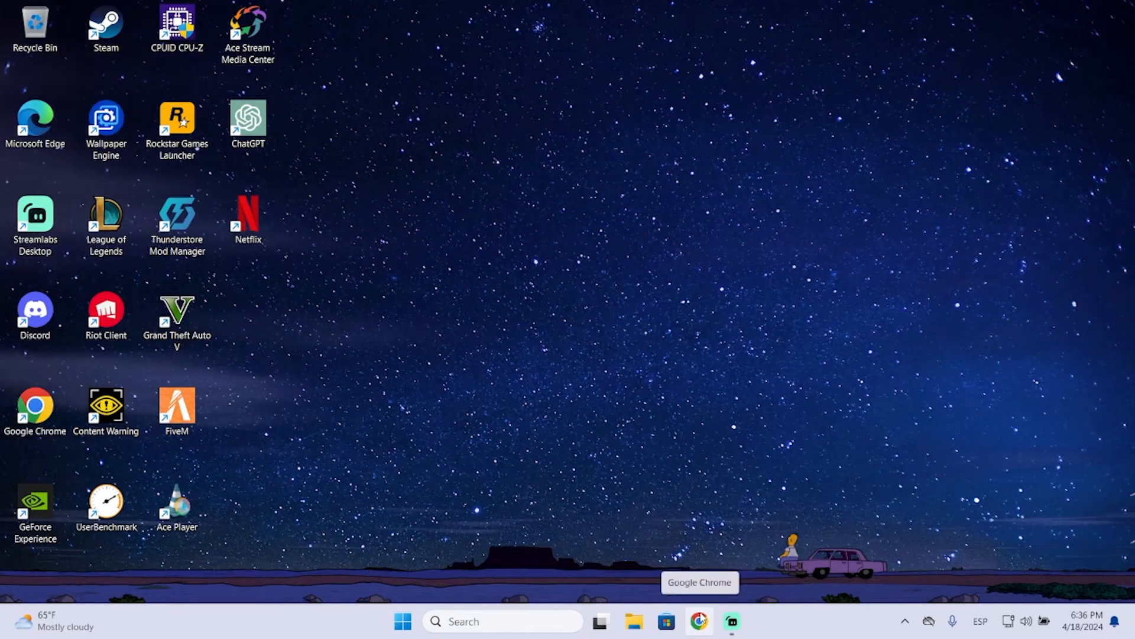
pyautogui.moveTo(619, 456)
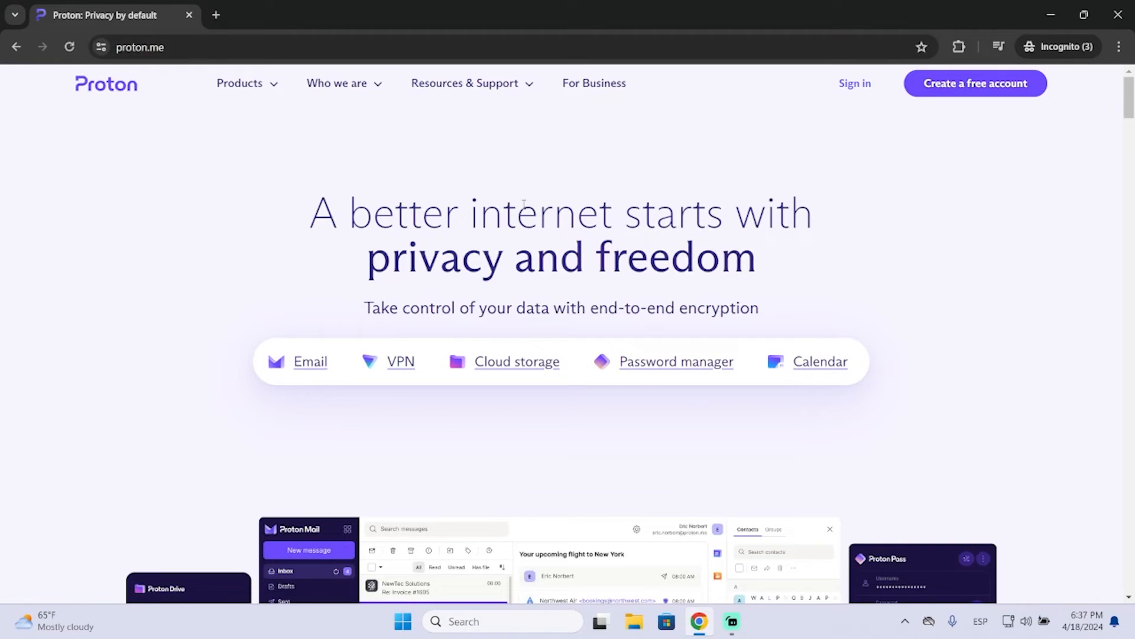
pyautogui.moveTo(834, 234)
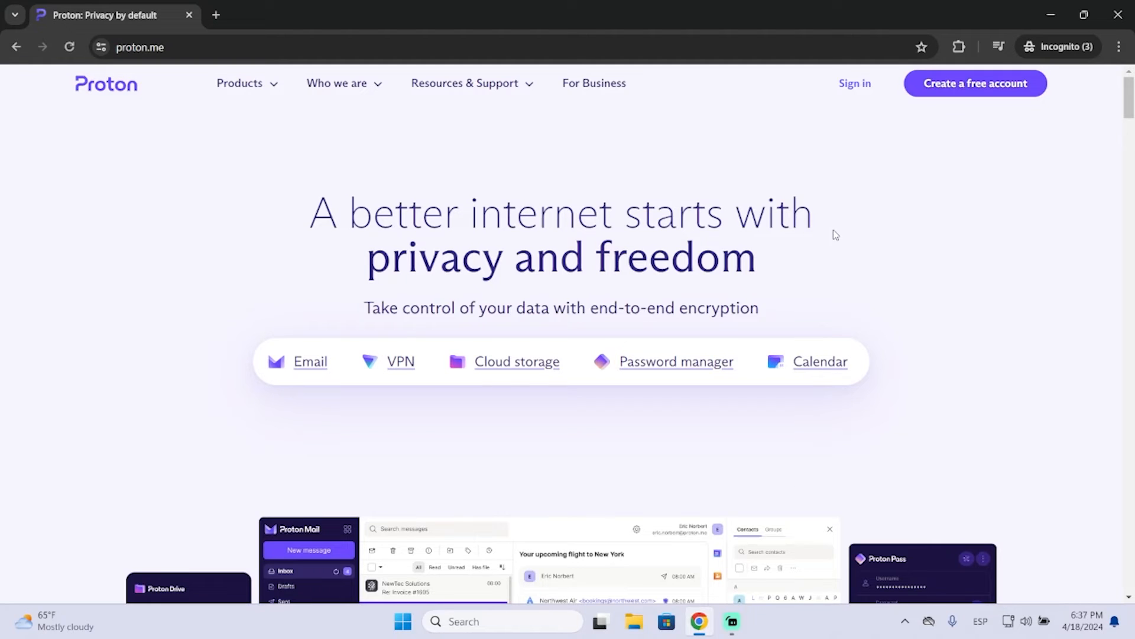
pyautogui.moveTo(955, 273)
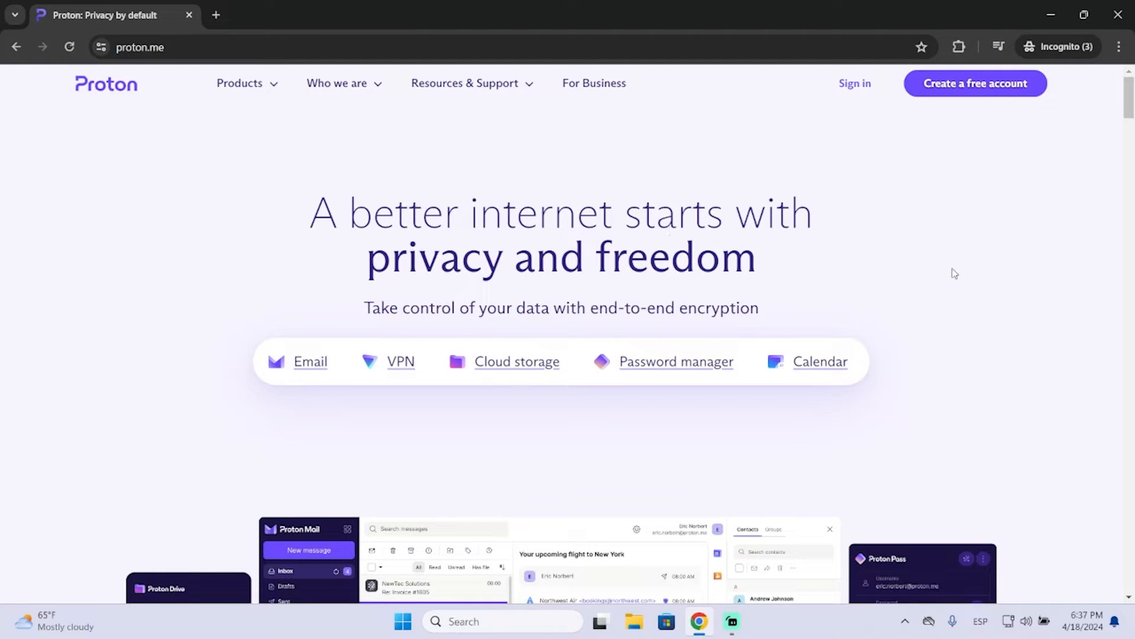
pyautogui.moveTo(974, 82)
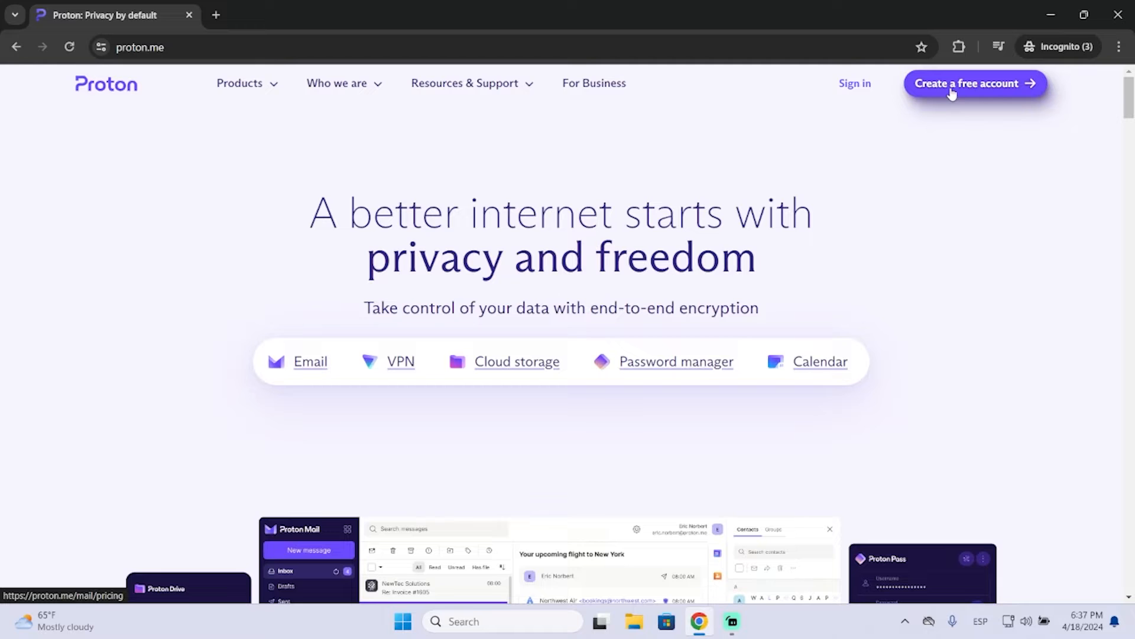
pyautogui.moveTo(989, 87)
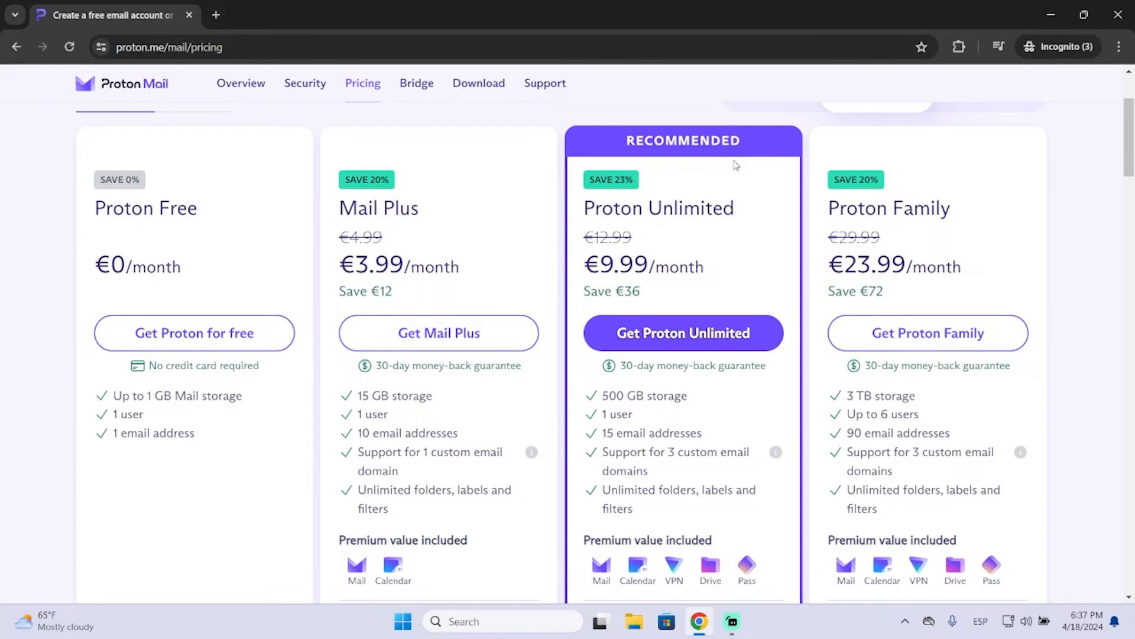
# Step: Choose 'Get Proton for free' on the Proton Free pricing card
pyautogui.scroll(3)
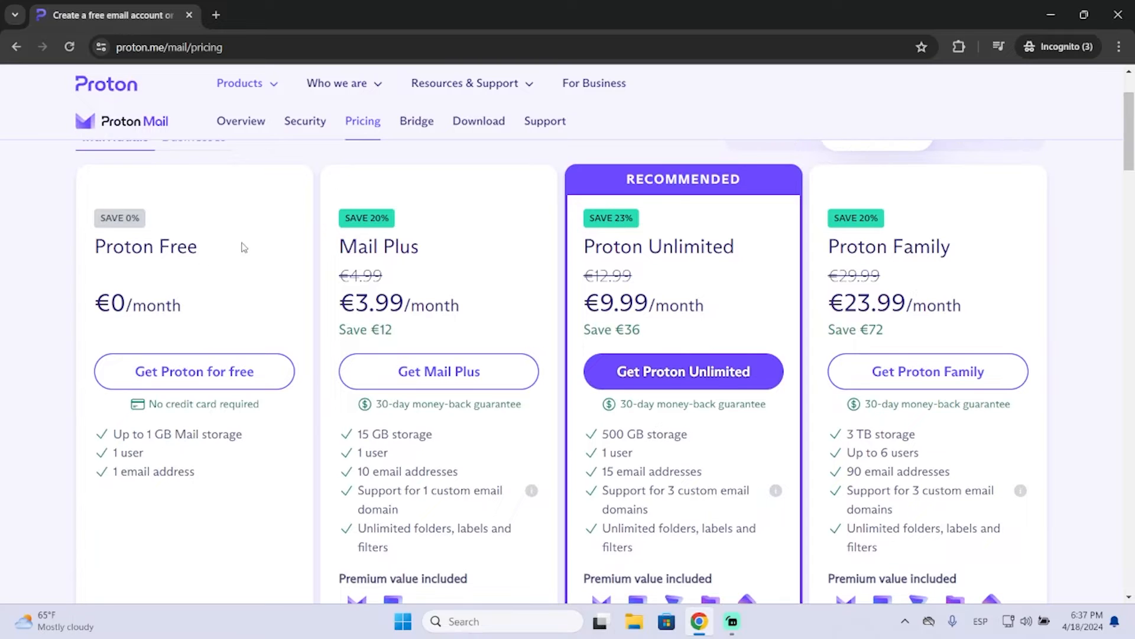
pyautogui.scroll(-3)
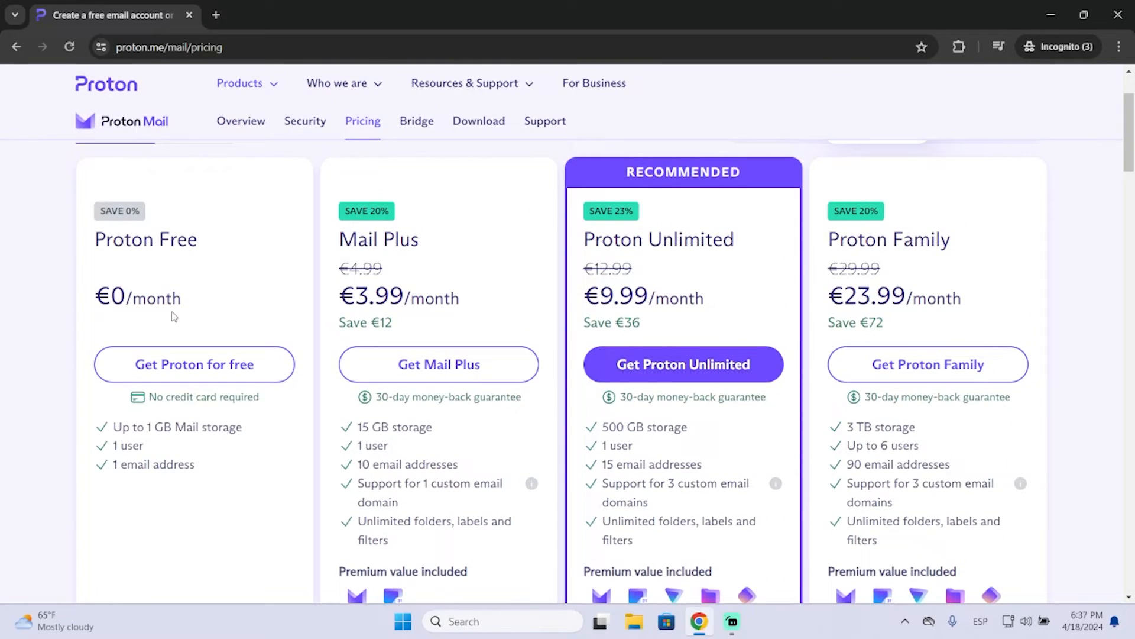
pyautogui.moveTo(194, 369)
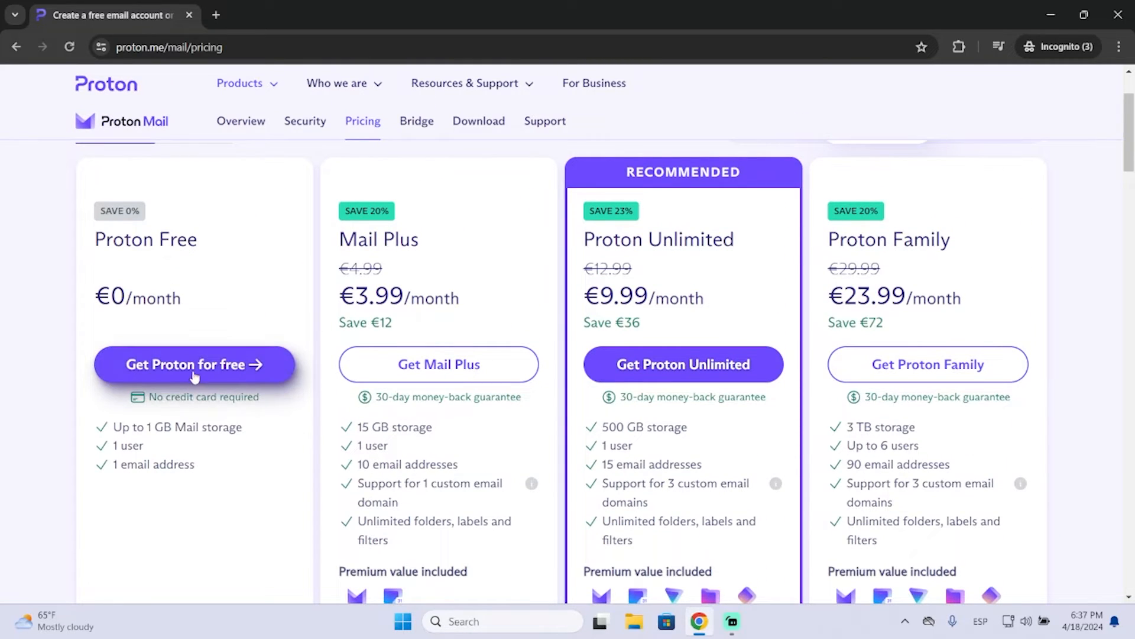
pyautogui.click(194, 364)
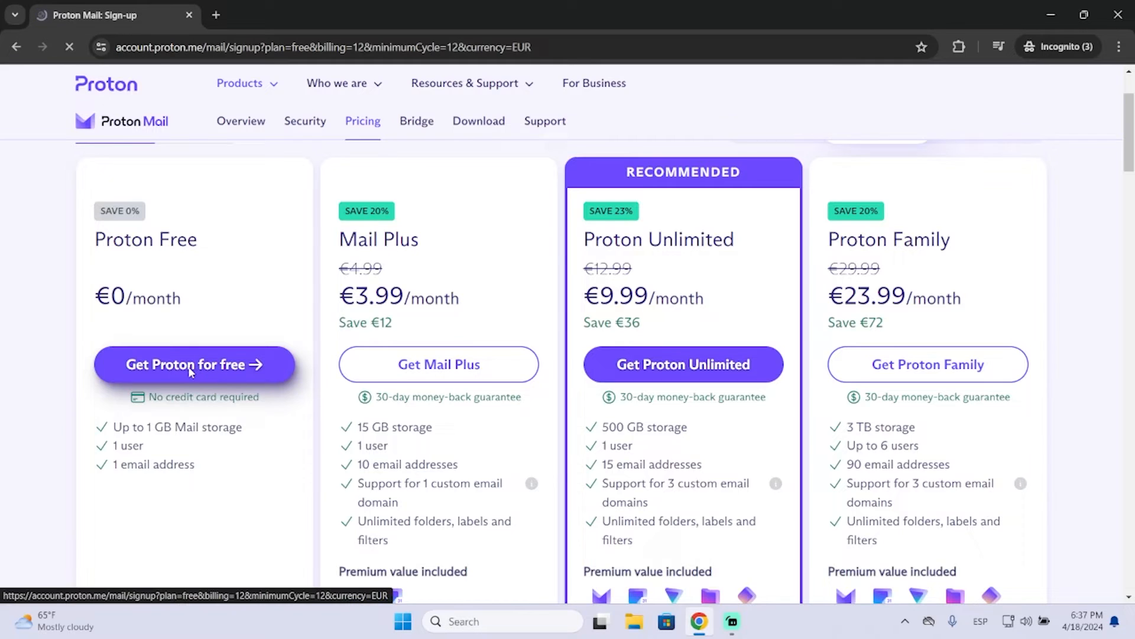
# Step: Enter the username 'this' and a matching password, and create the account
pyautogui.click(194, 365)
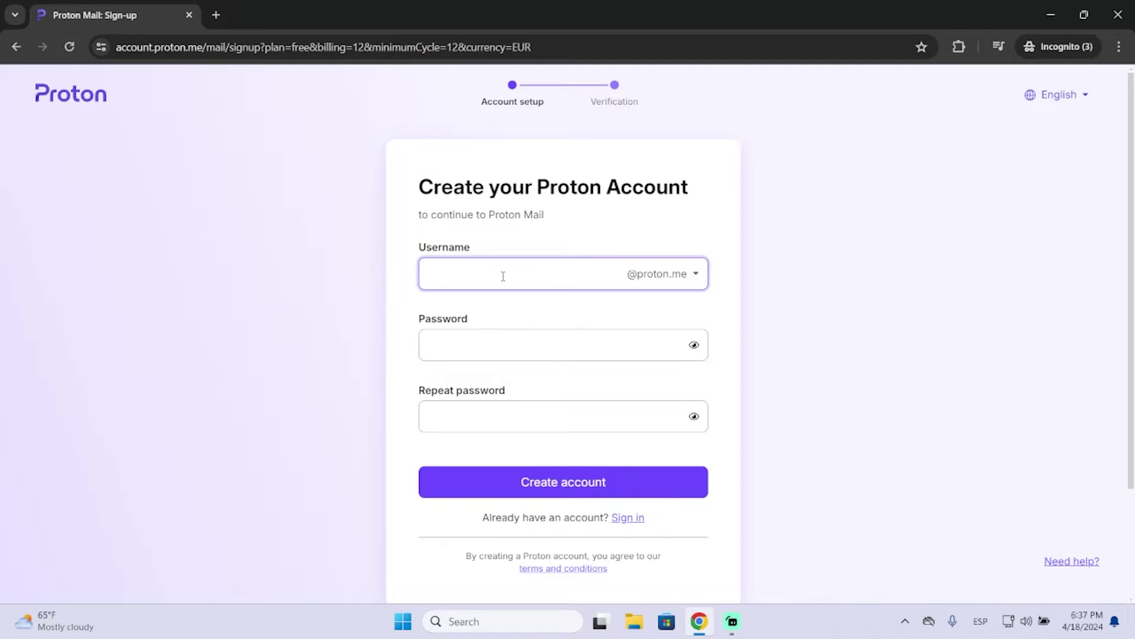
pyautogui.write('this')
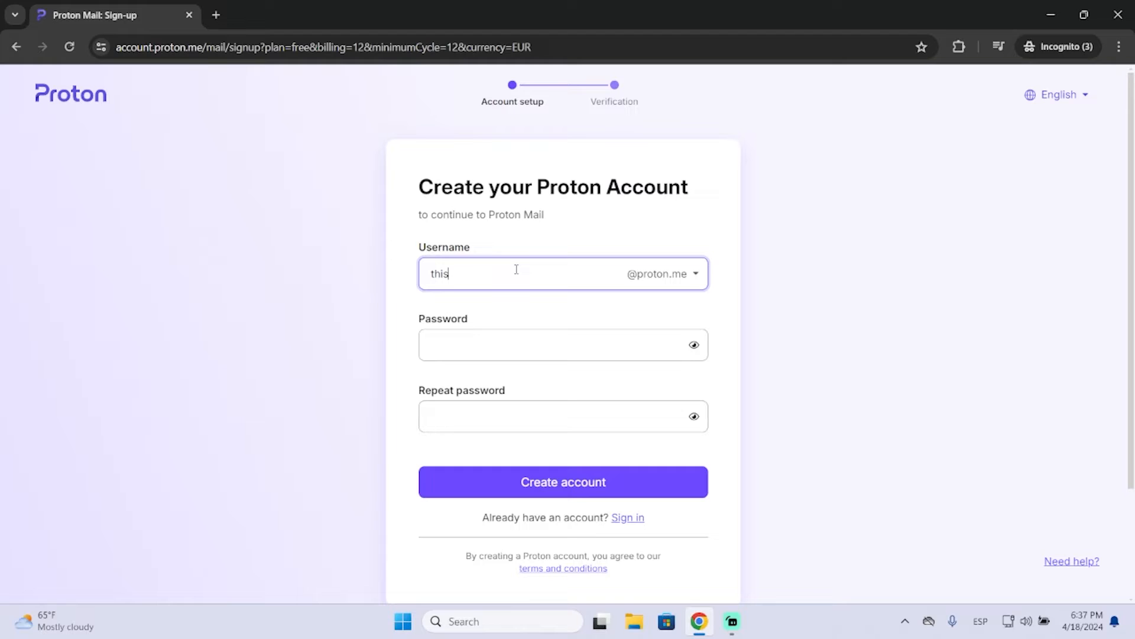
pyautogui.click(562, 344)
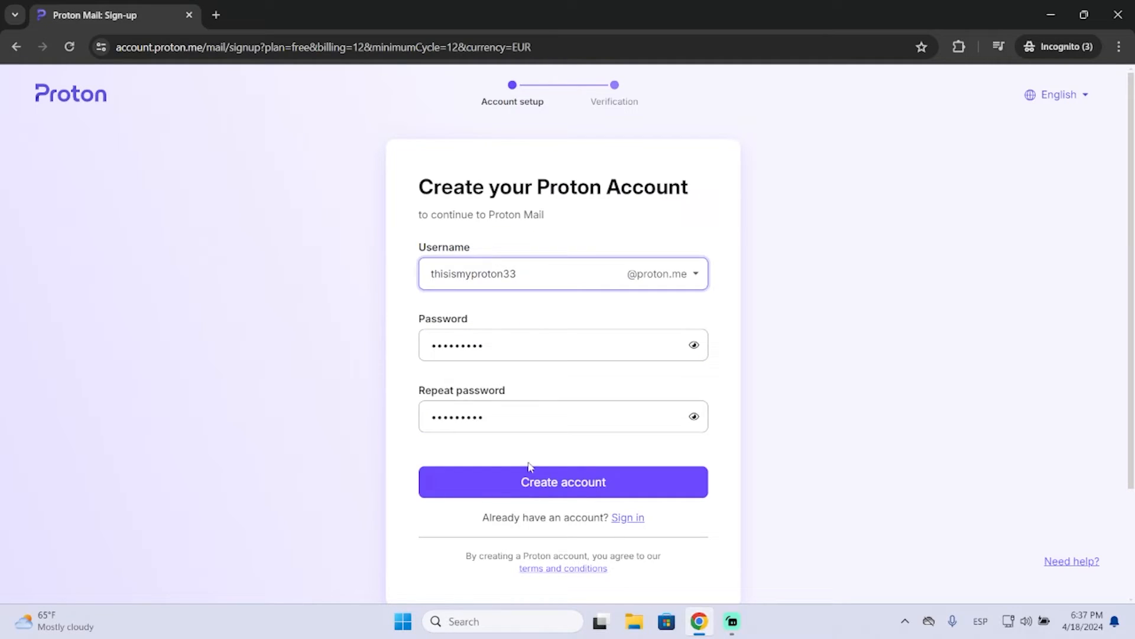
pyautogui.click(562, 482)
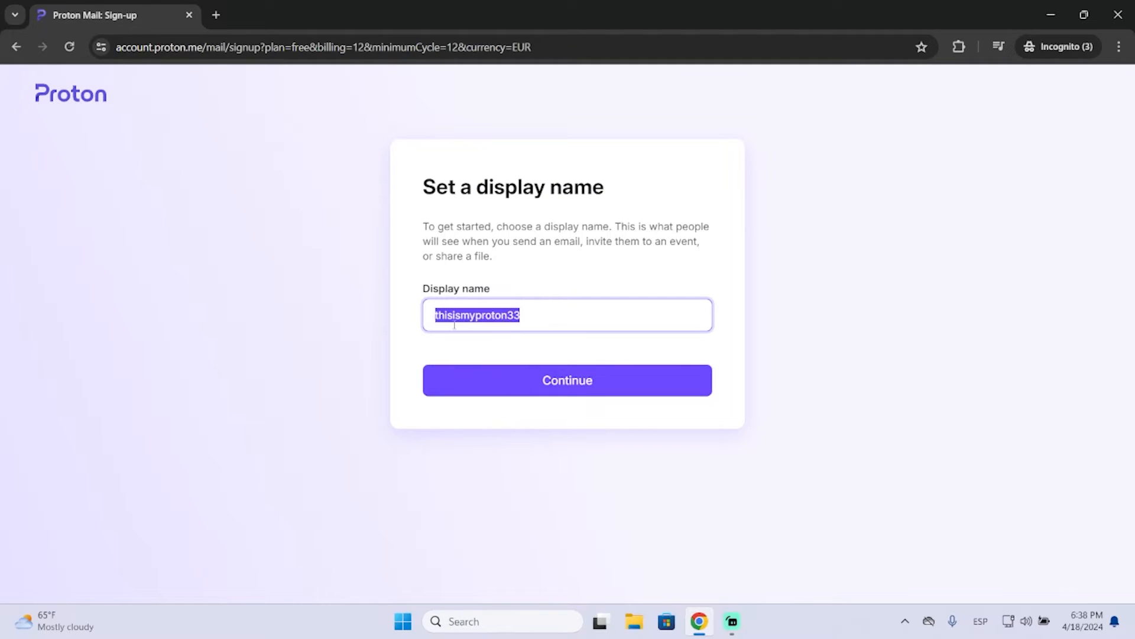
# Step: Confirm the suggested display name and continue to recovery setup
pyautogui.click(558, 315)
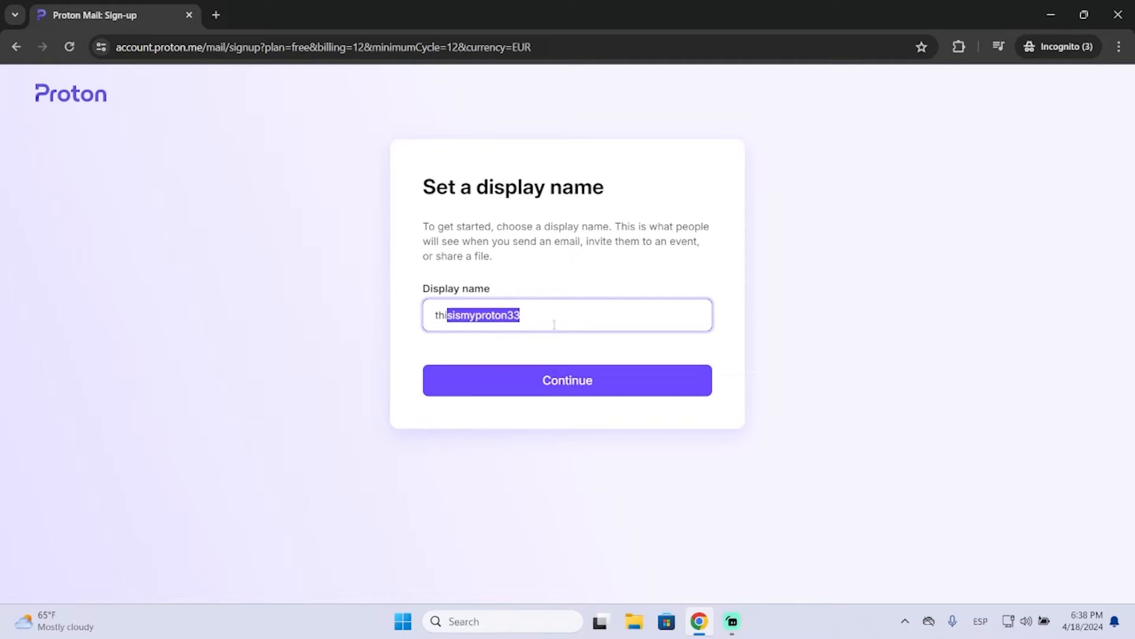
pyautogui.click(449, 315)
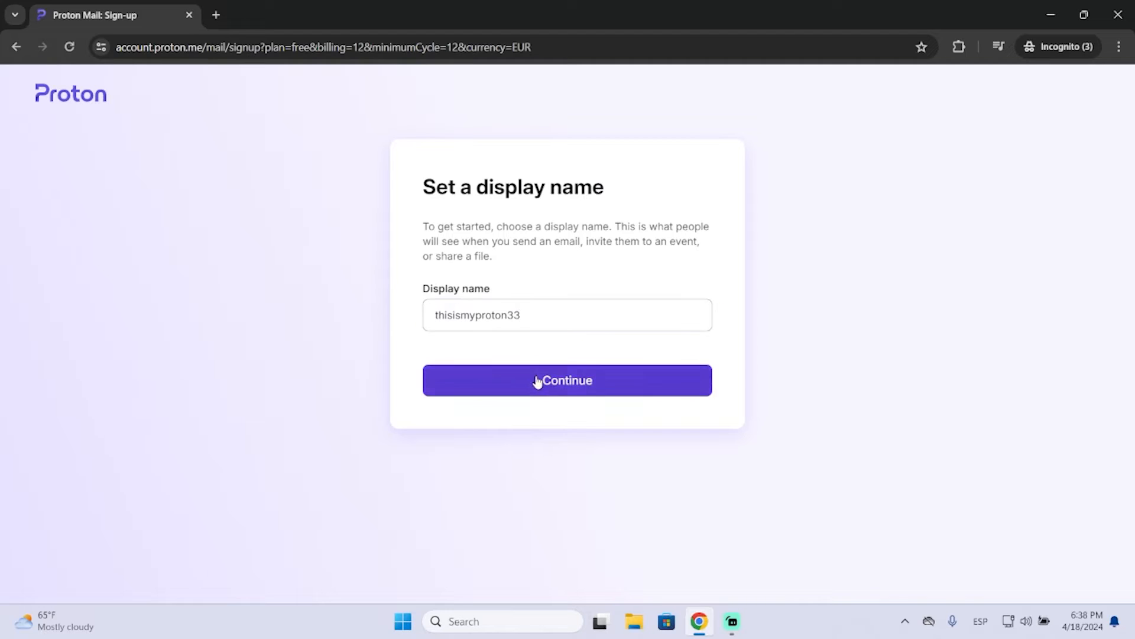
pyautogui.click(567, 380)
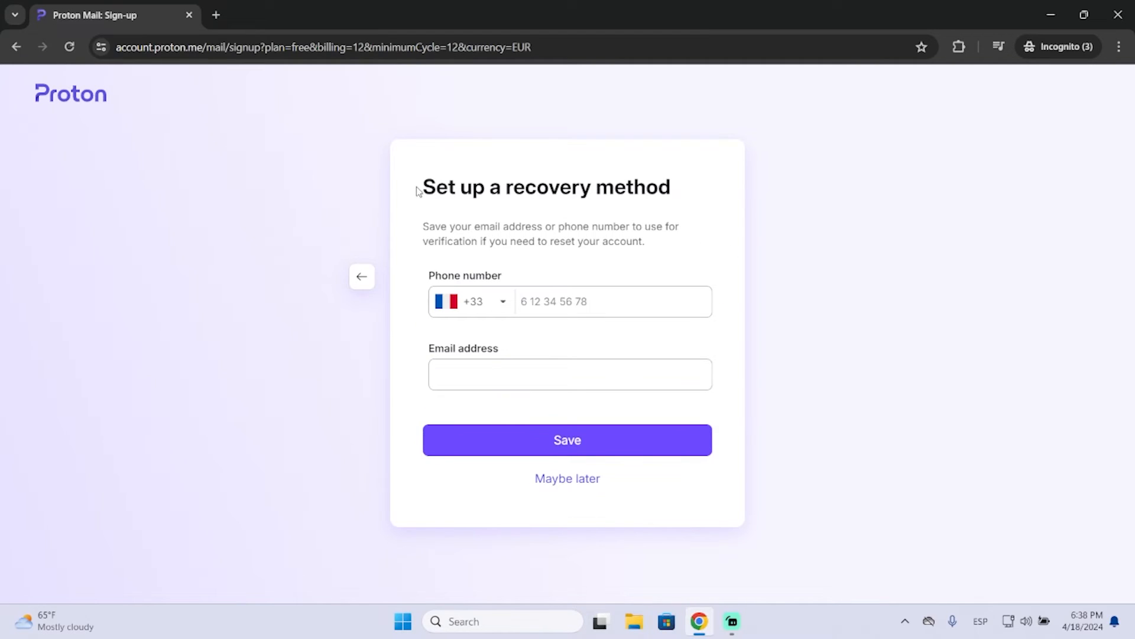
pyautogui.moveTo(475, 289)
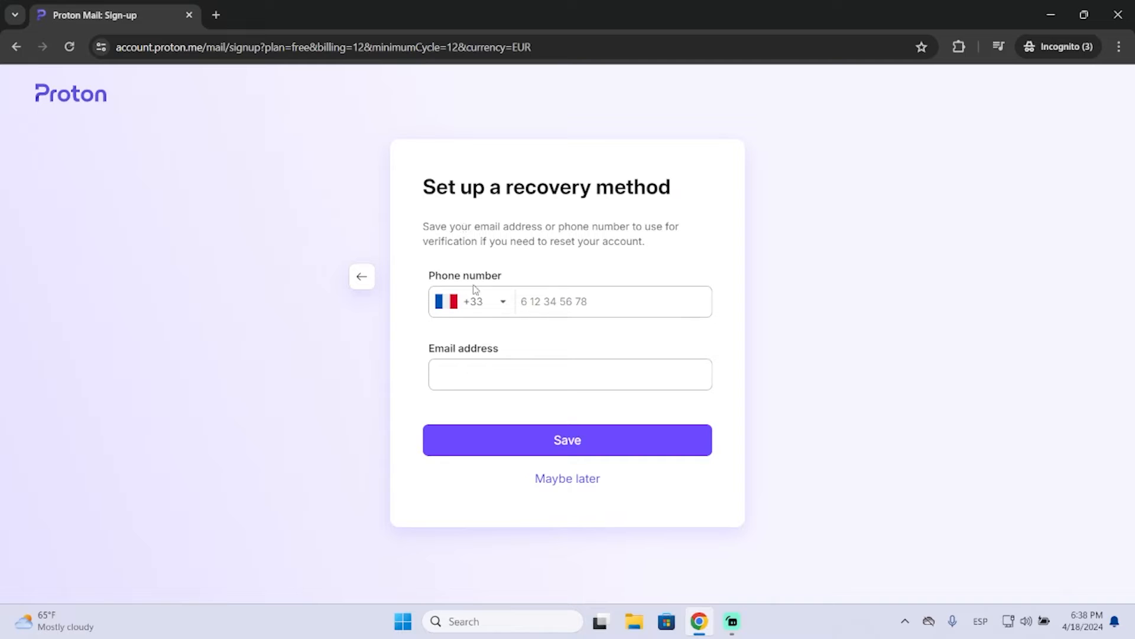
pyautogui.moveTo(545, 362)
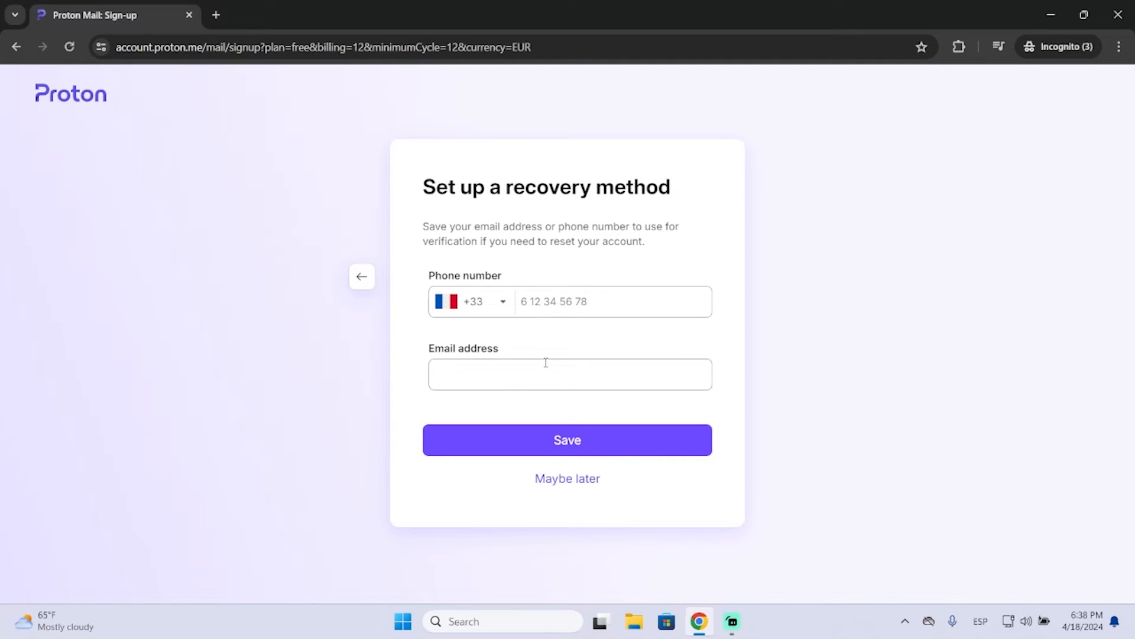
pyautogui.moveTo(585, 351)
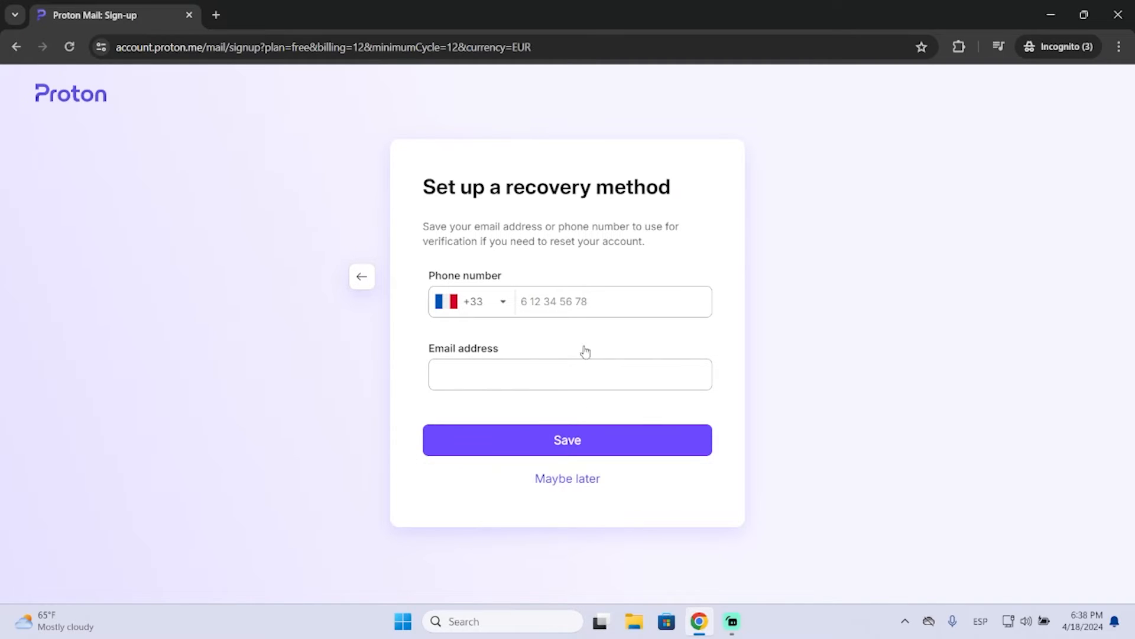
pyautogui.moveTo(567, 478)
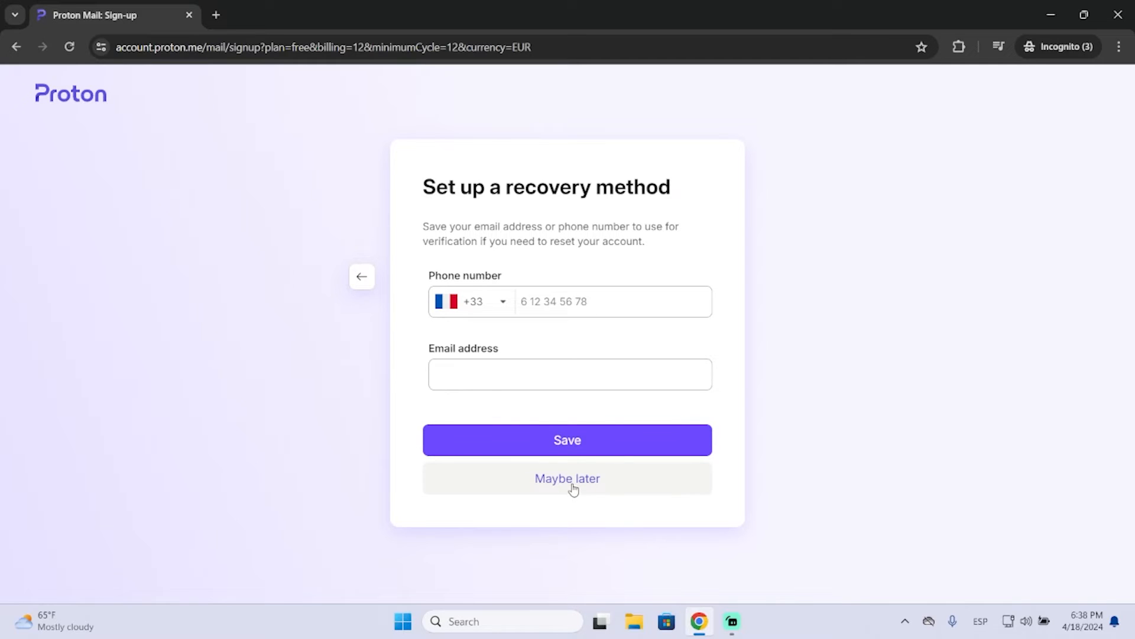
pyautogui.moveTo(511, 300)
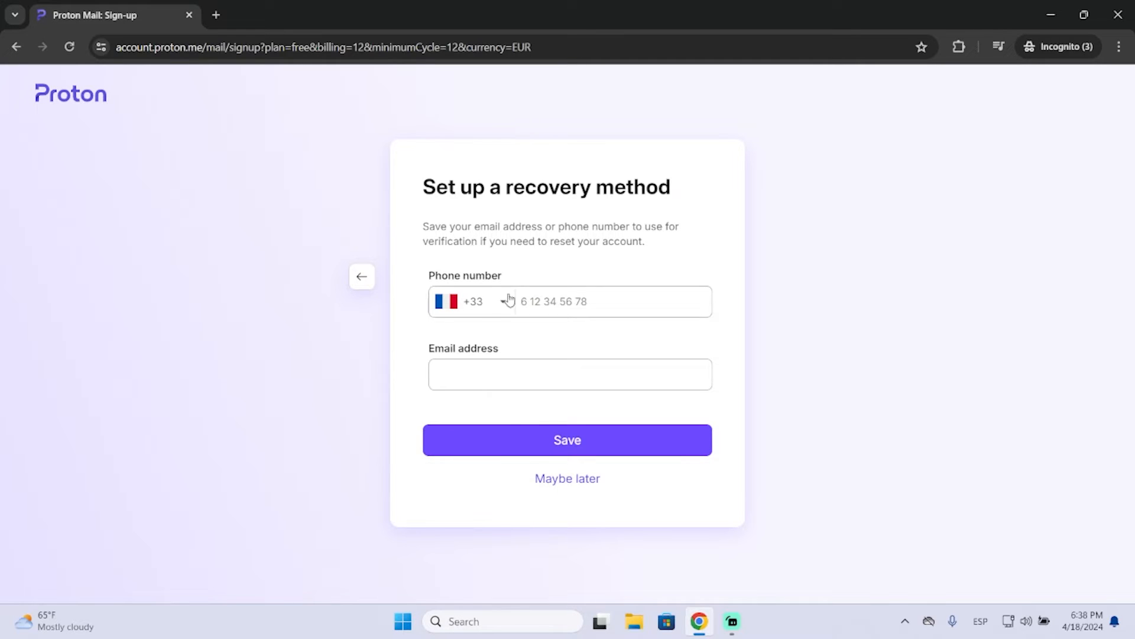
pyautogui.moveTo(568, 478)
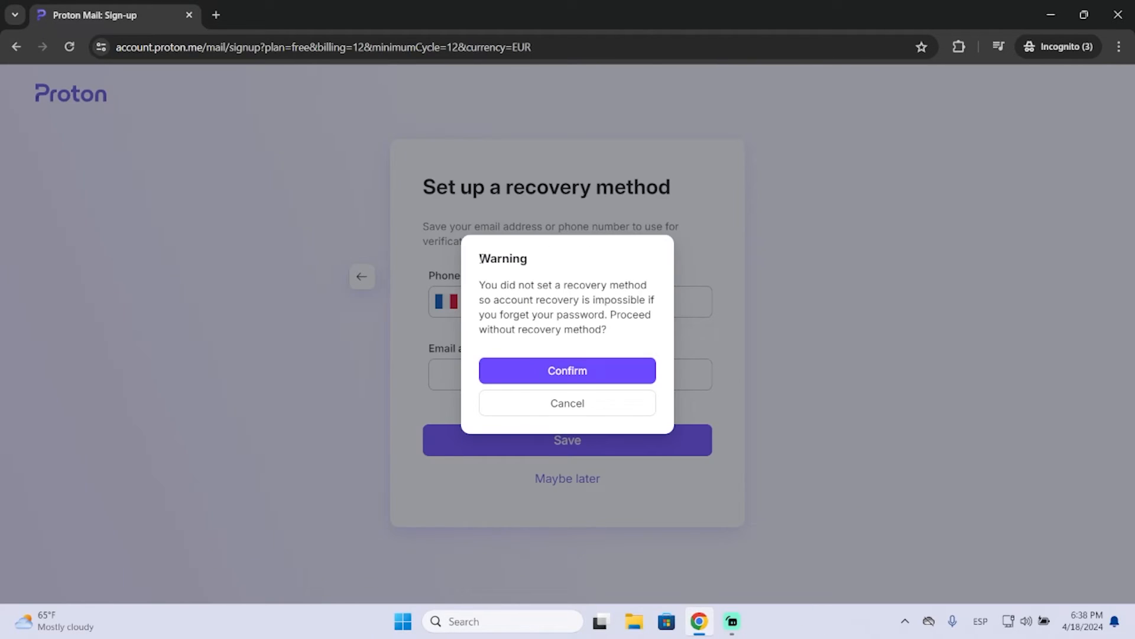
pyautogui.moveTo(577, 349)
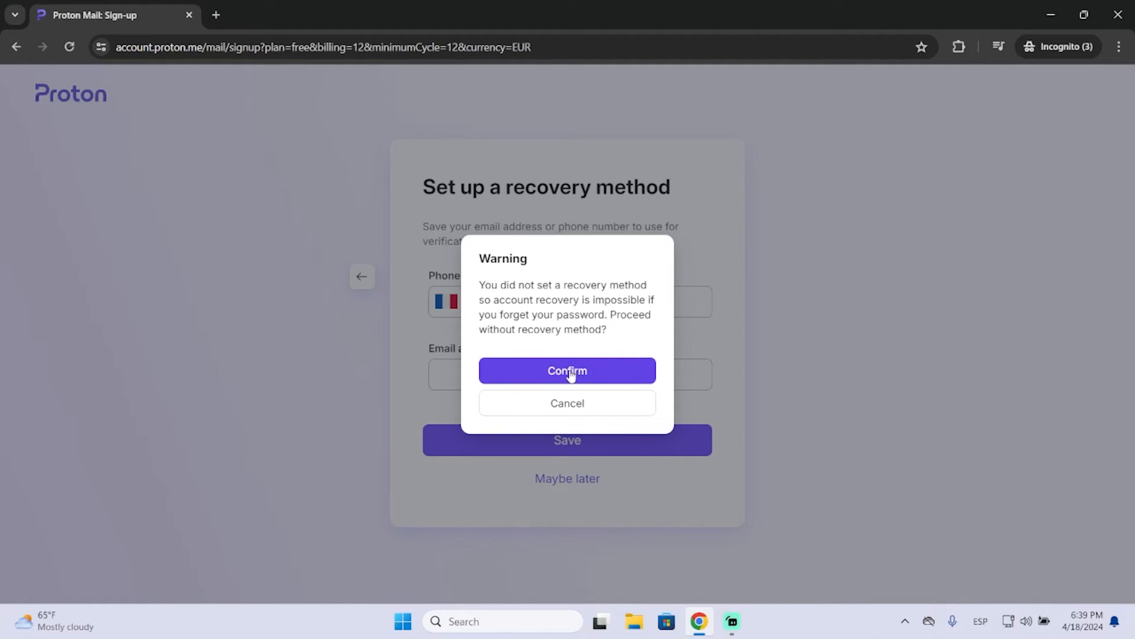
# Step: Skip the recovery method by confirming the no-recovery warning
pyautogui.click(568, 371)
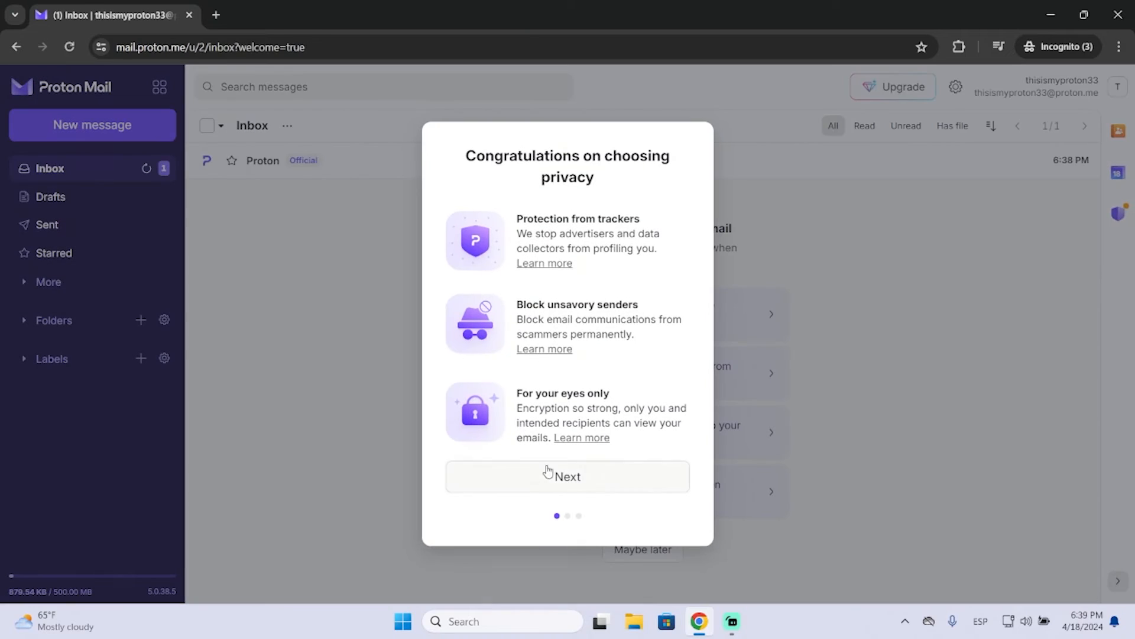
pyautogui.moveTo(475, 350)
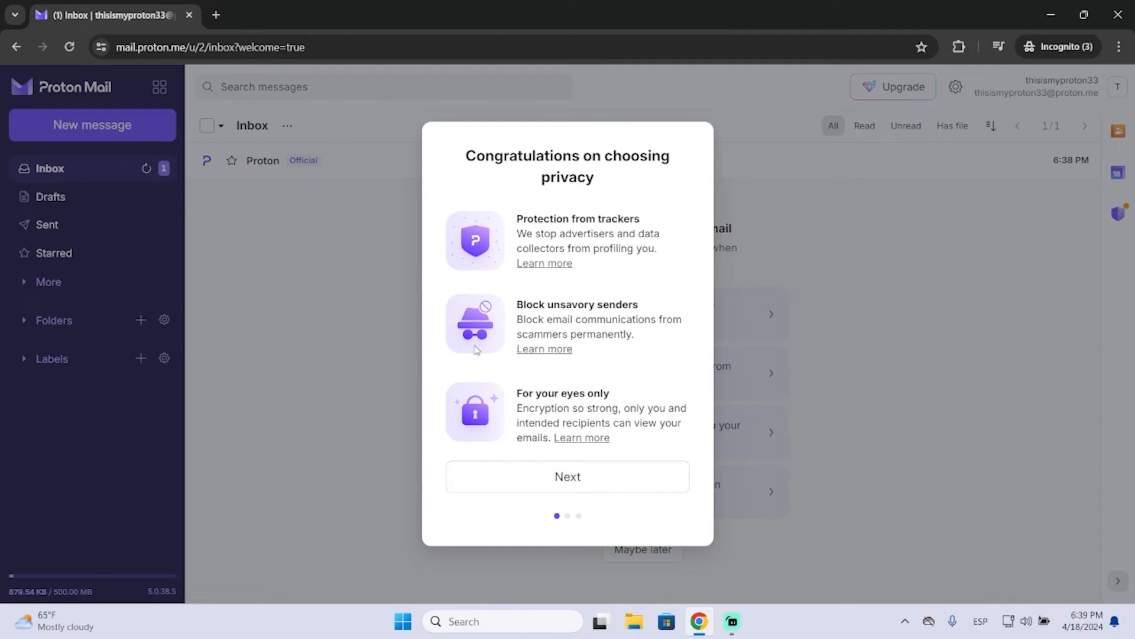
pyautogui.moveTo(268, 196)
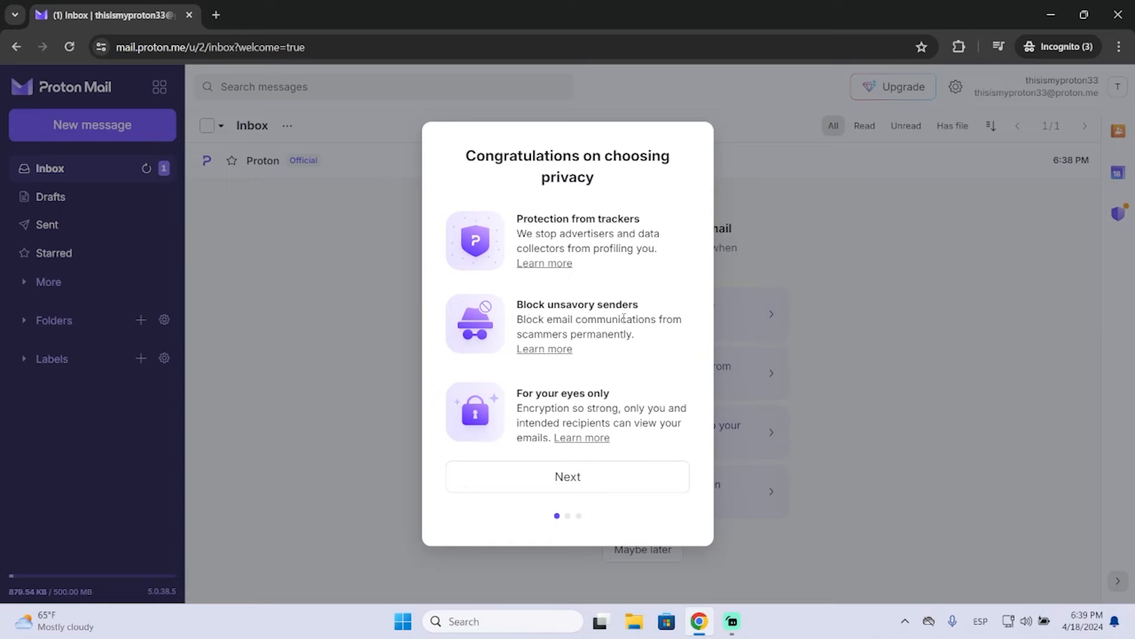
pyautogui.moveTo(514, 400)
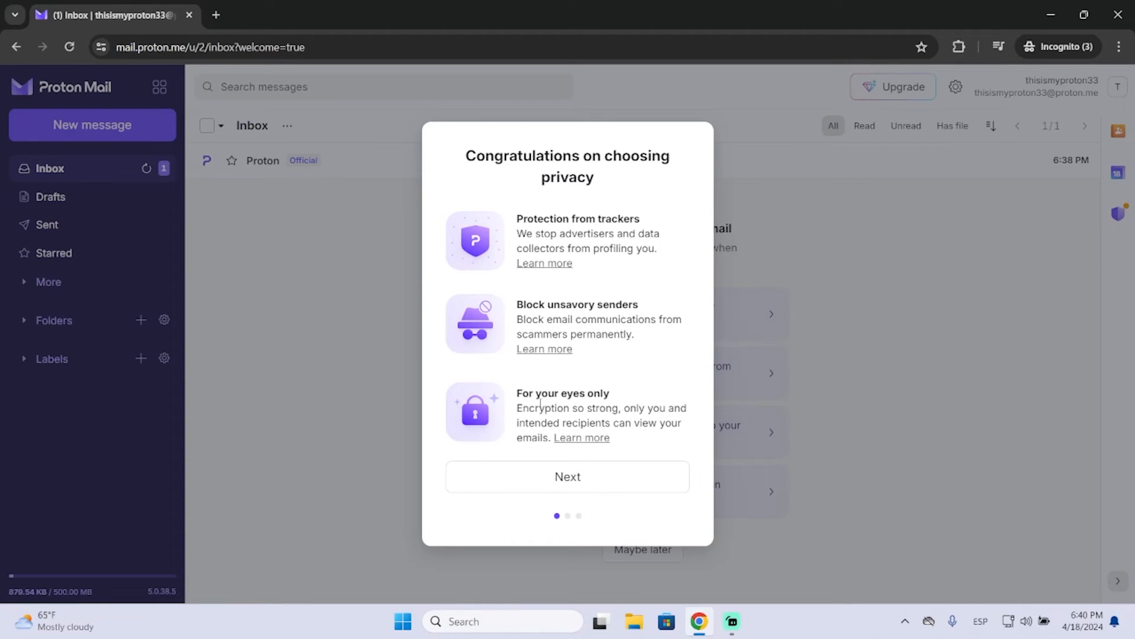
pyautogui.moveTo(631, 474)
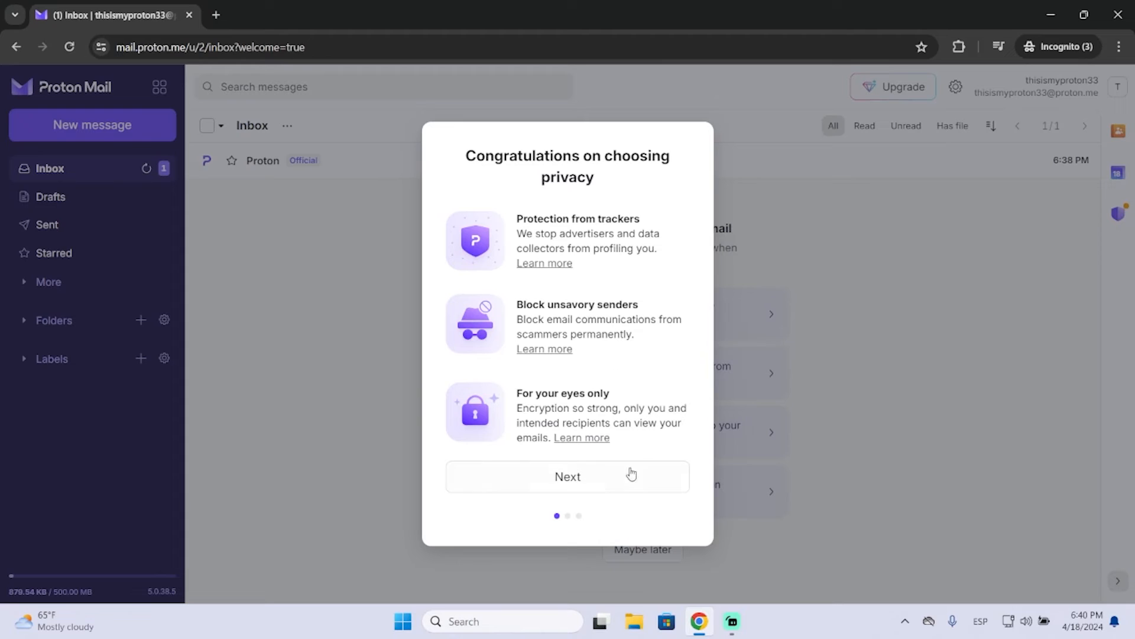
# Step: Advance past the 'Congratulations on choosing privacy' page
pyautogui.click(567, 475)
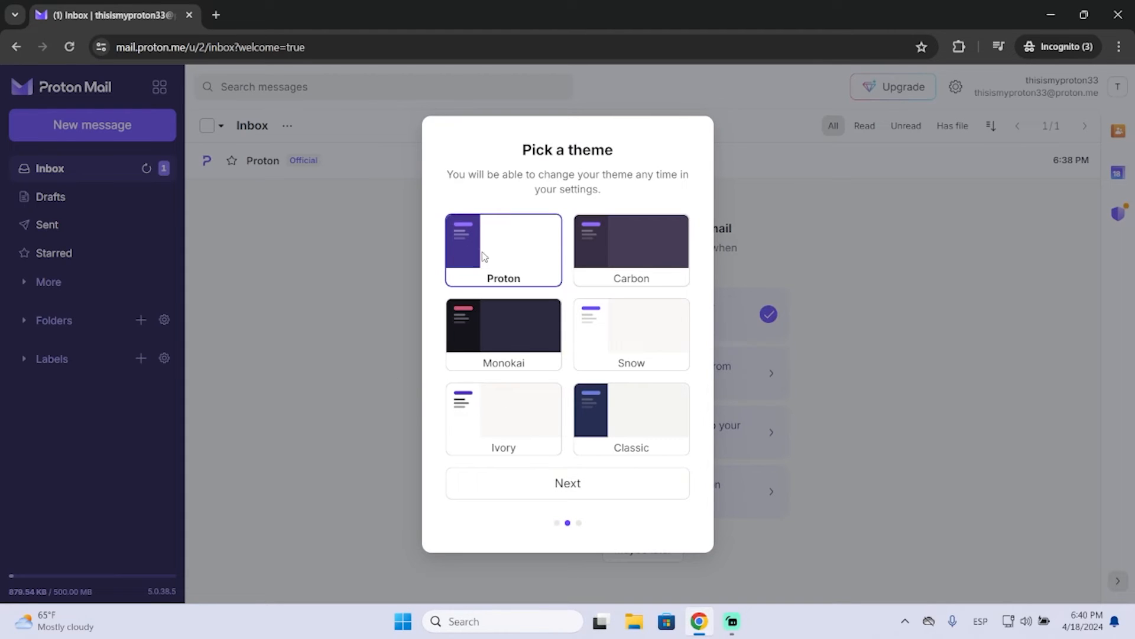
# Step: Apply the Monokai theme and advance to the forwarding page
pyautogui.click(502, 334)
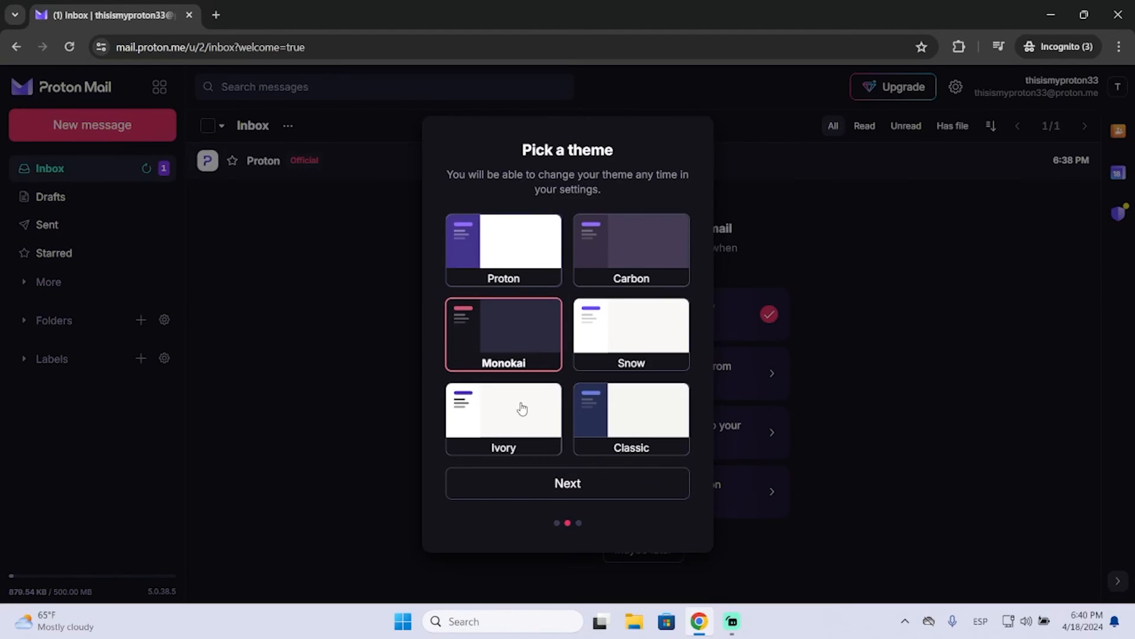
pyautogui.moveTo(498, 354)
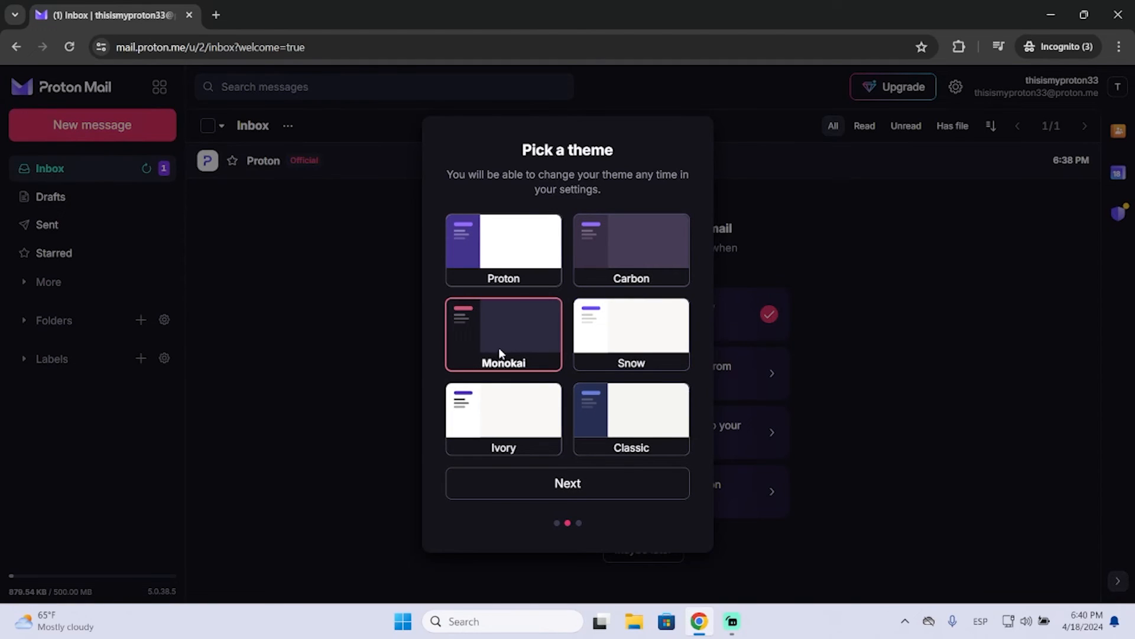
pyautogui.click(567, 483)
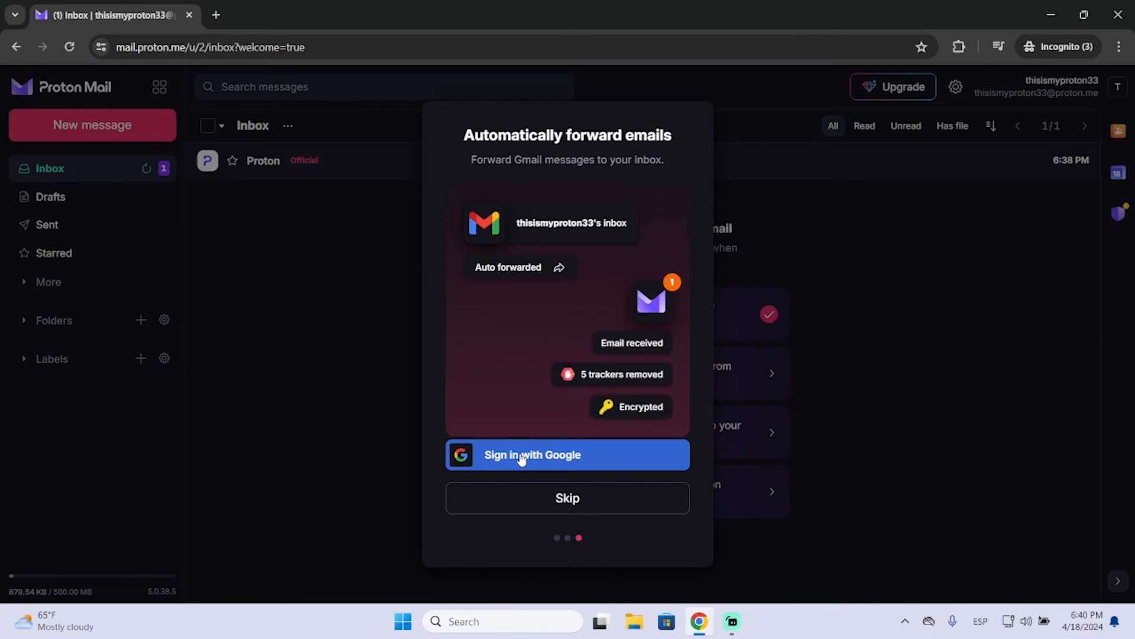
pyautogui.moveTo(606, 449)
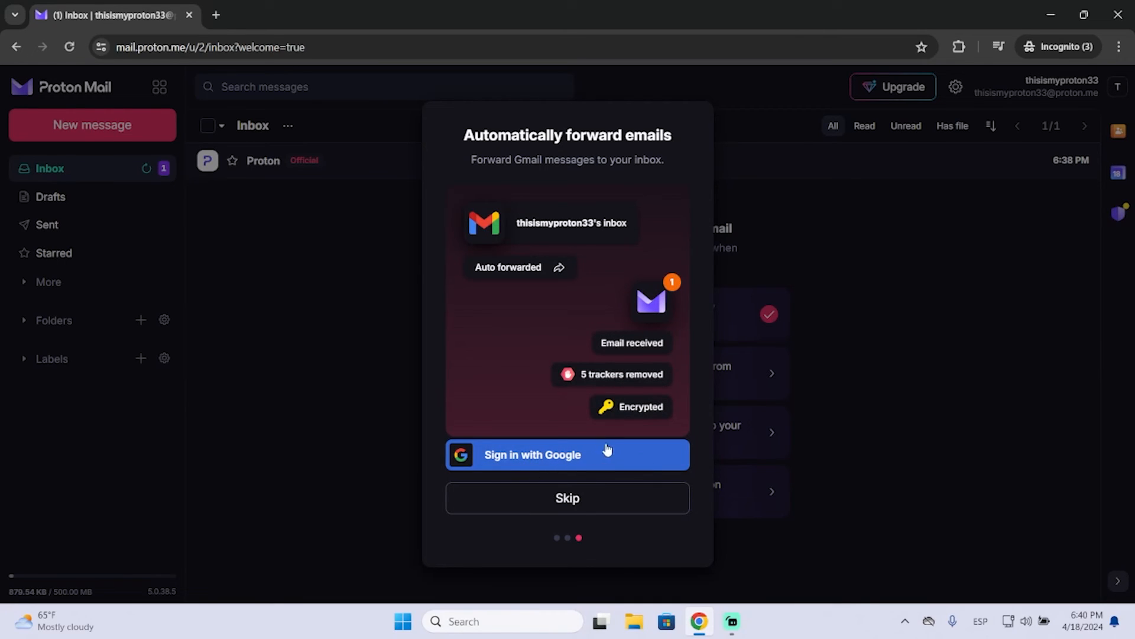
pyautogui.moveTo(522, 228)
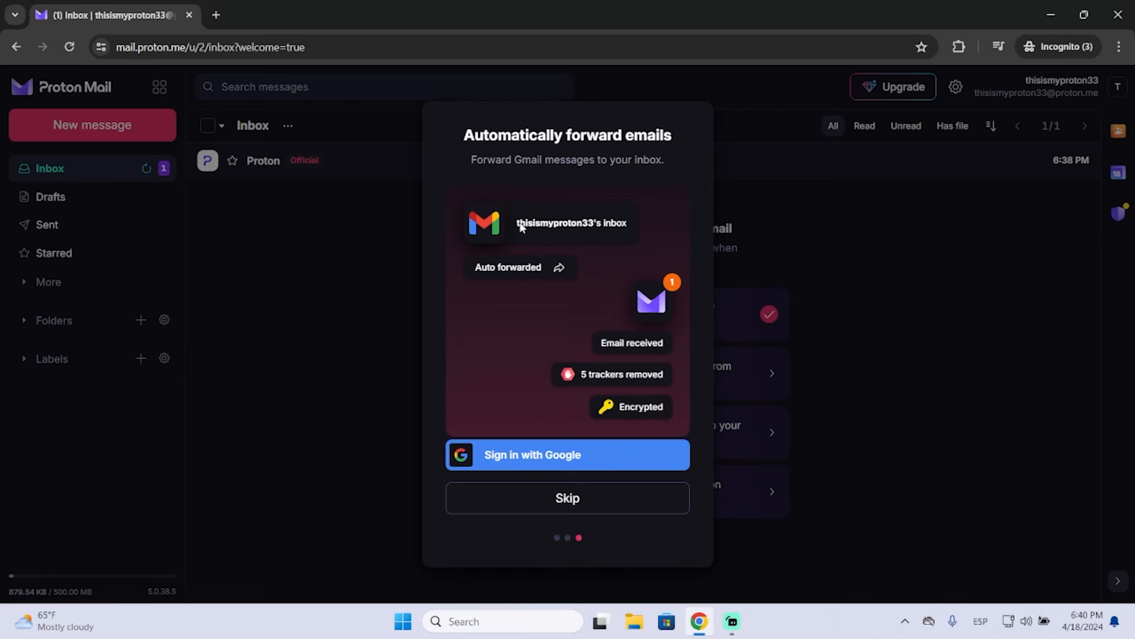
pyautogui.moveTo(350, 296)
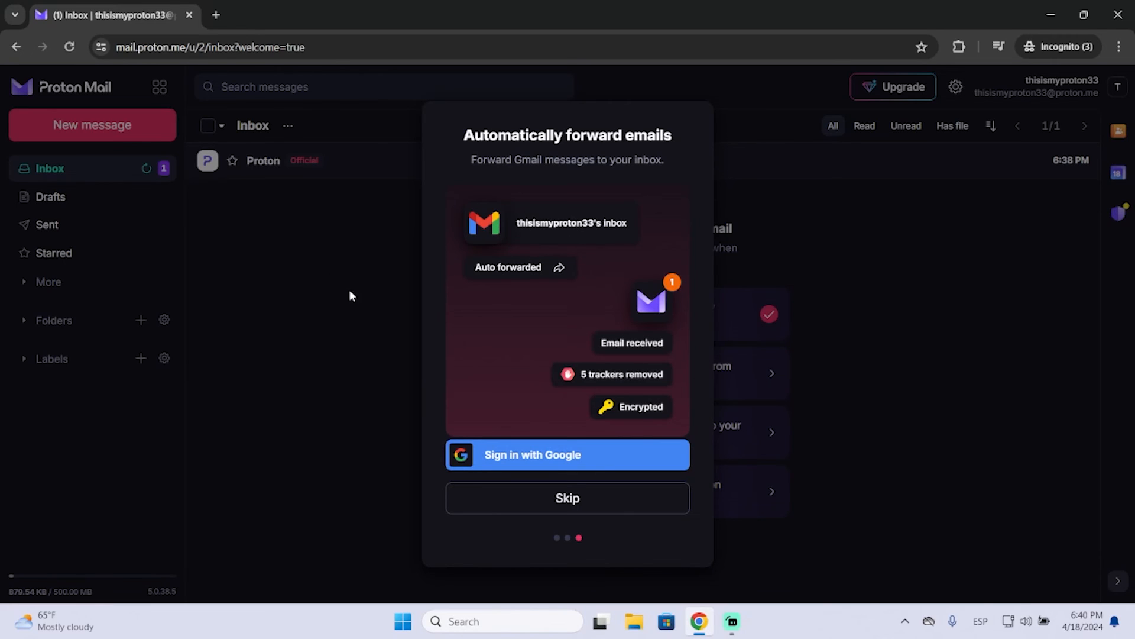
pyautogui.moveTo(567, 498)
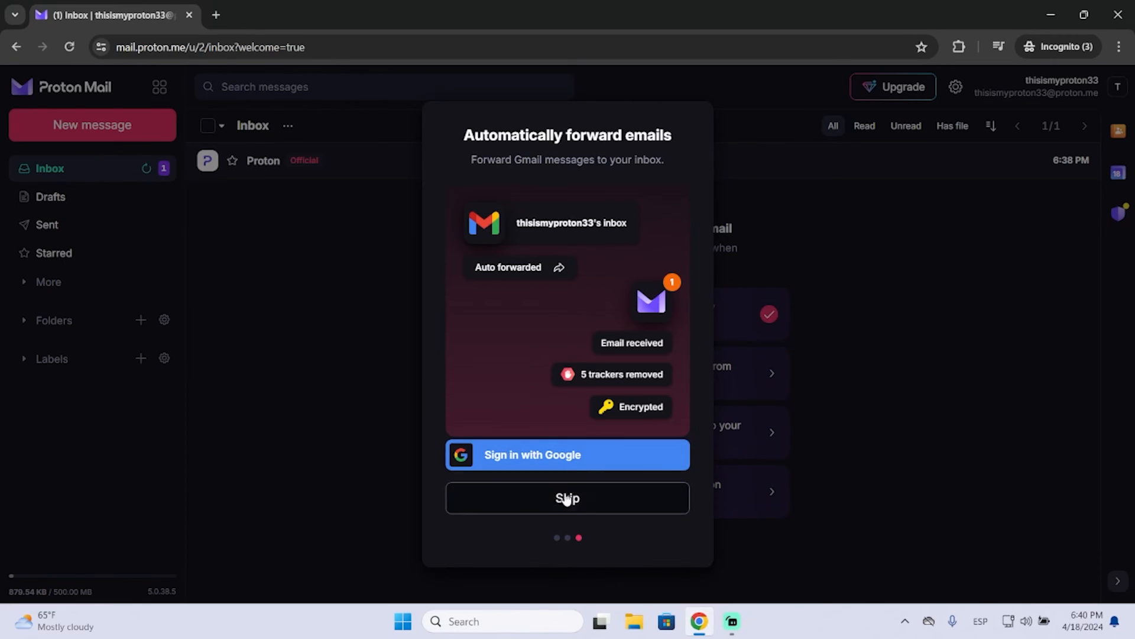
# Step: Skip Gmail auto-forwarding to close the welcome tour
pyautogui.click(568, 498)
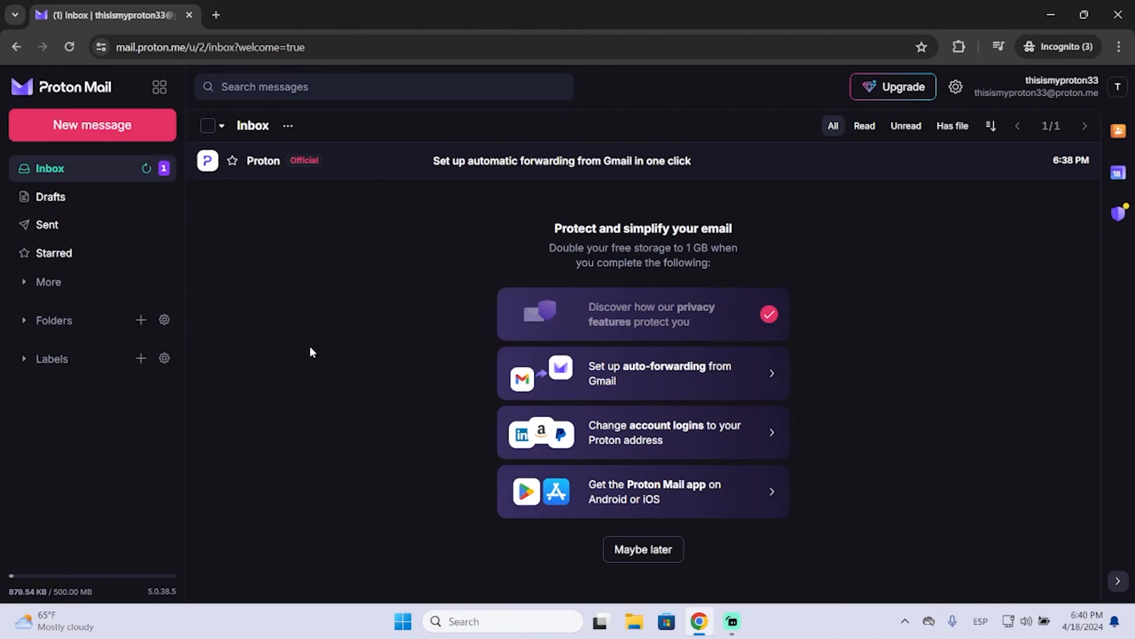
pyautogui.moveTo(222, 381)
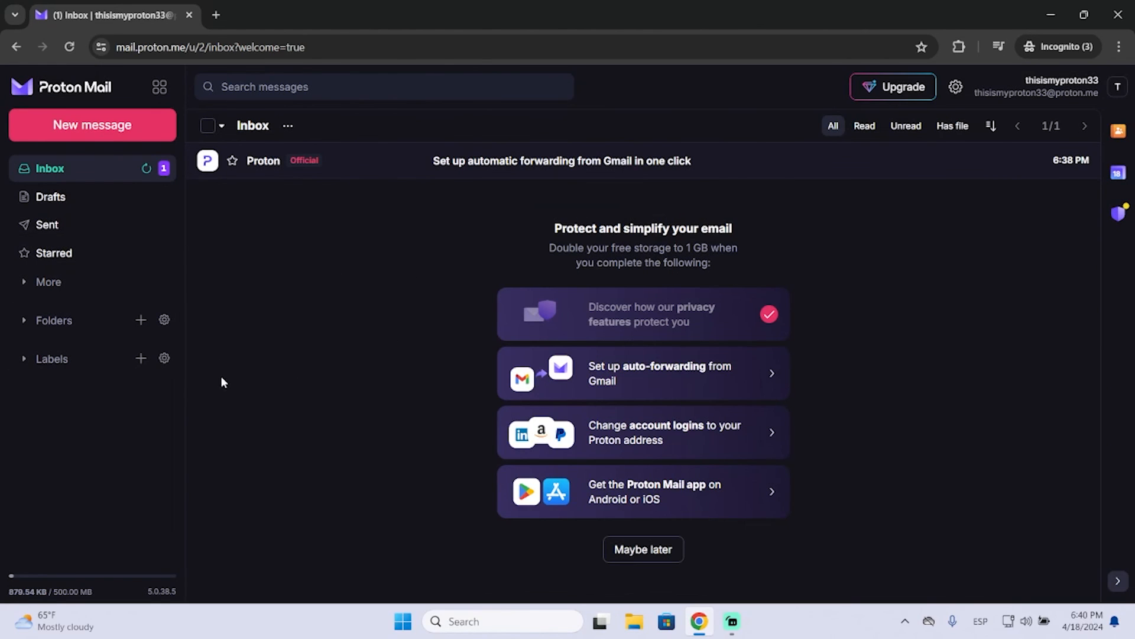
pyautogui.click(47, 225)
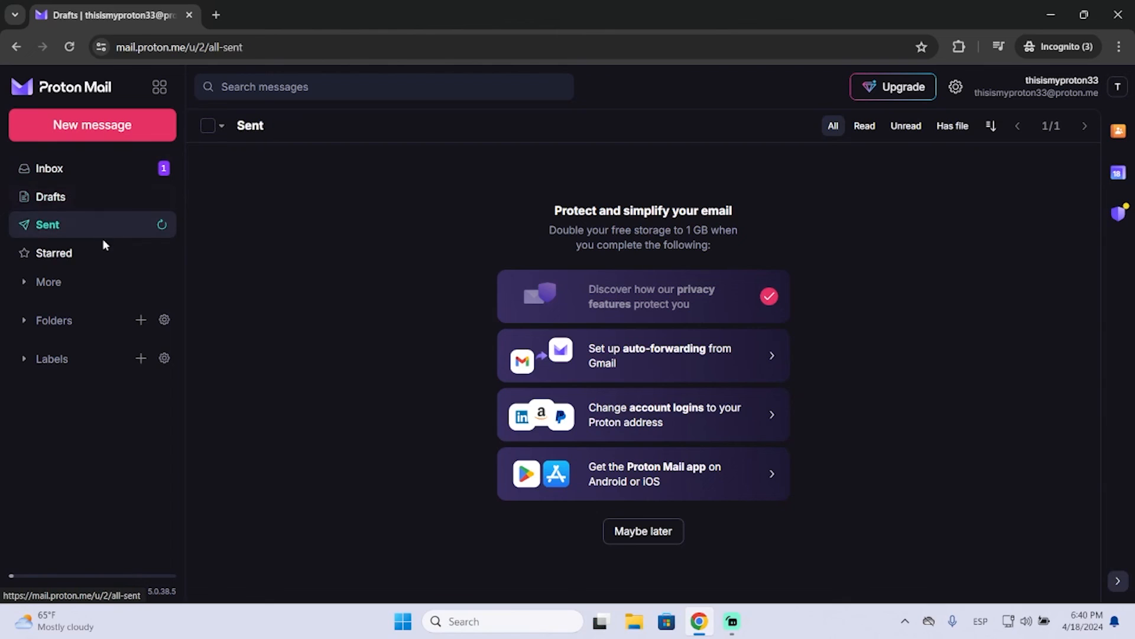
pyautogui.click(49, 168)
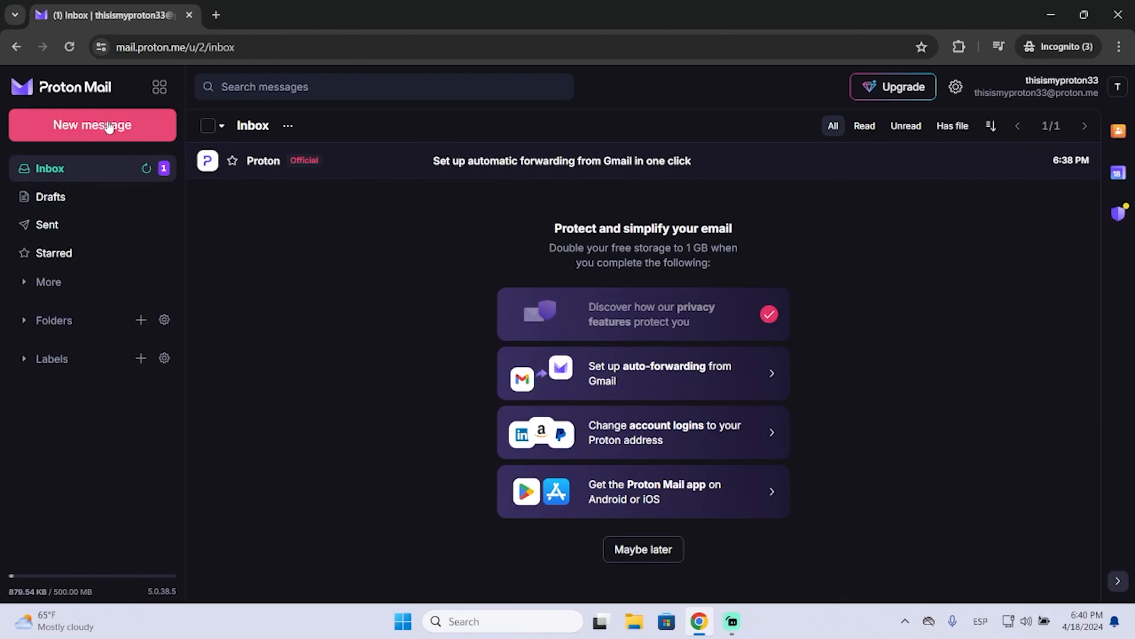
pyautogui.click(93, 125)
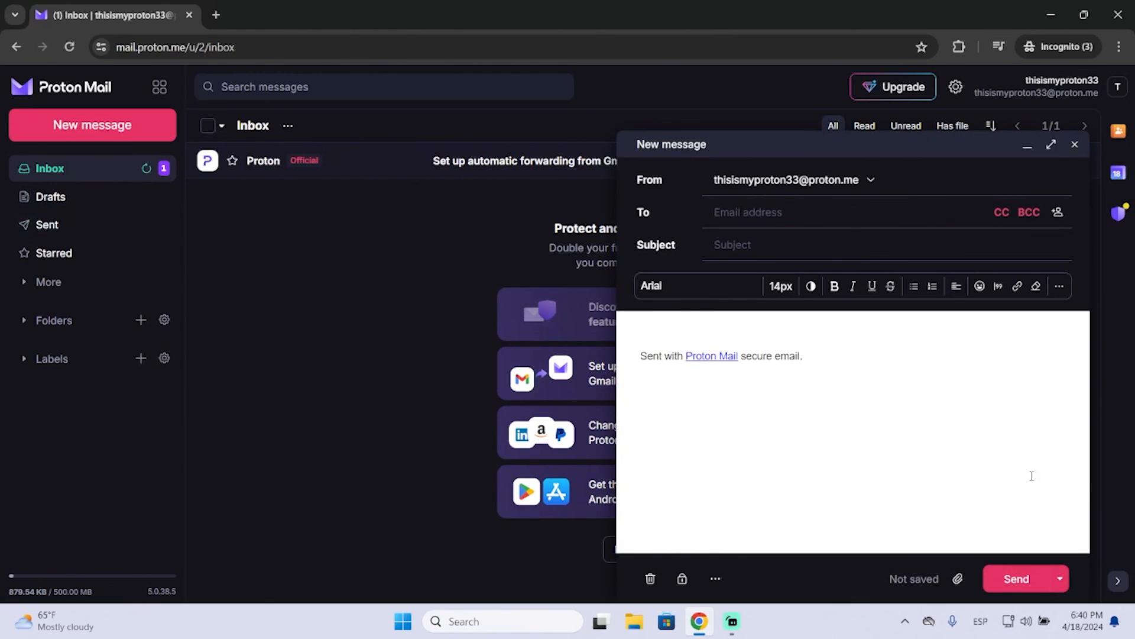
pyautogui.click(1075, 144)
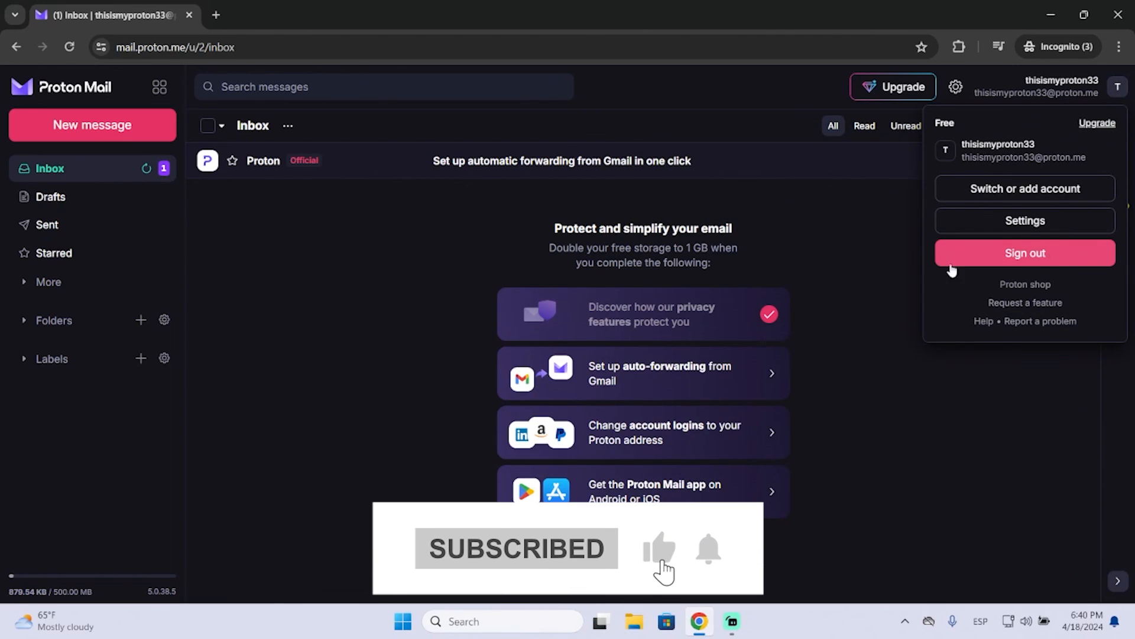
pyautogui.click(485, 252)
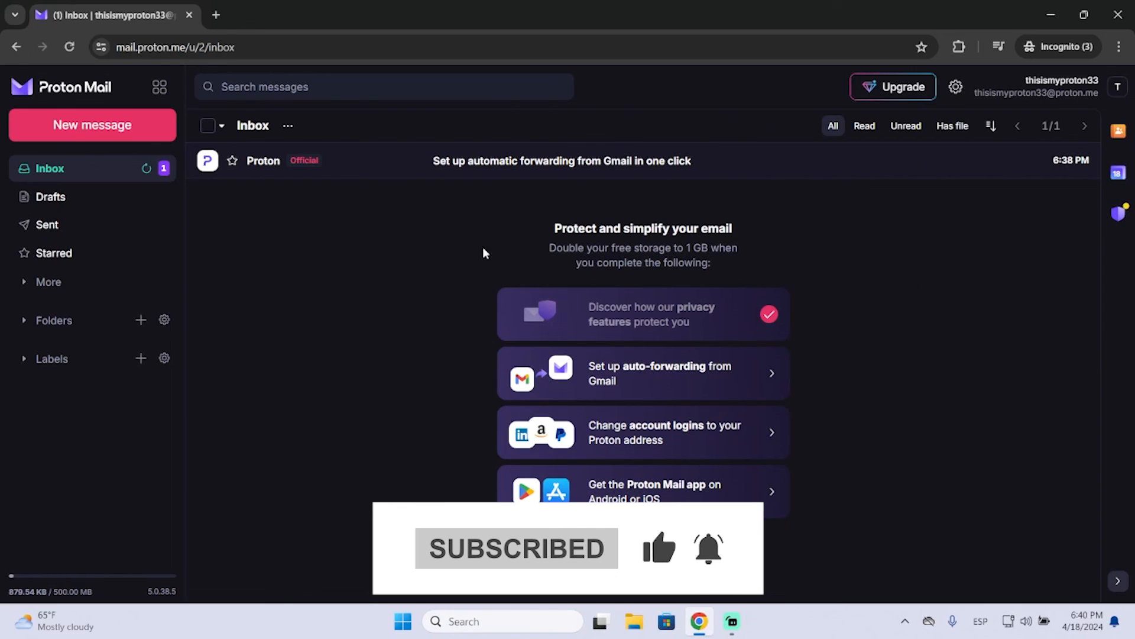